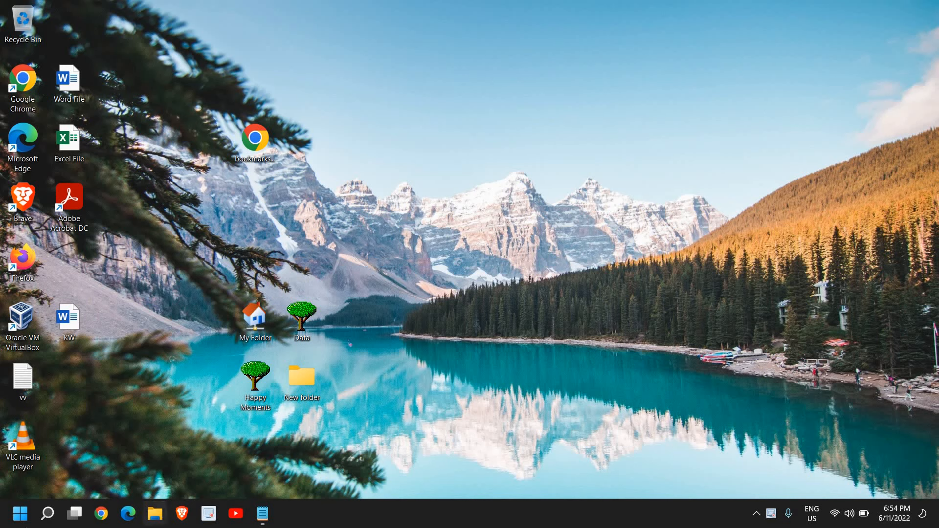
# Step: Launch File Explorer from the taskbar and maximize it on Quick access
pyautogui.click(47, 514)
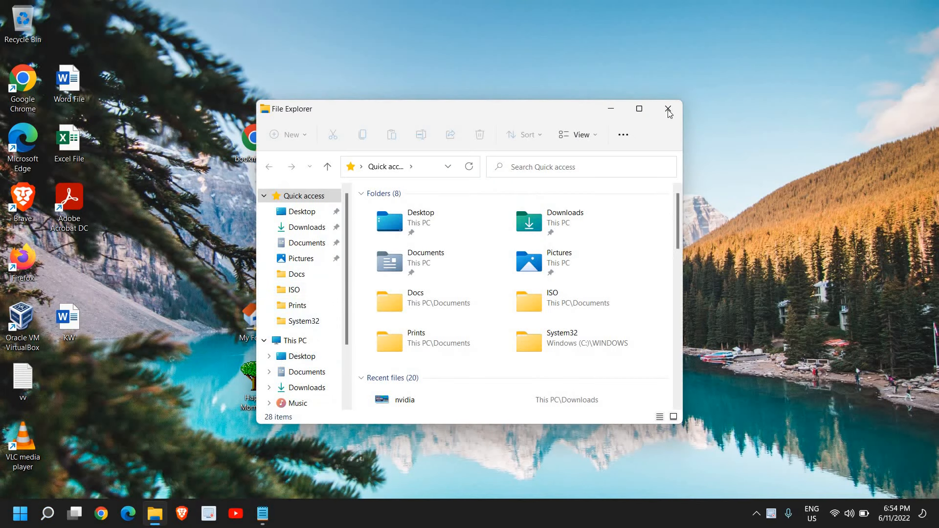
pyautogui.click(638, 108)
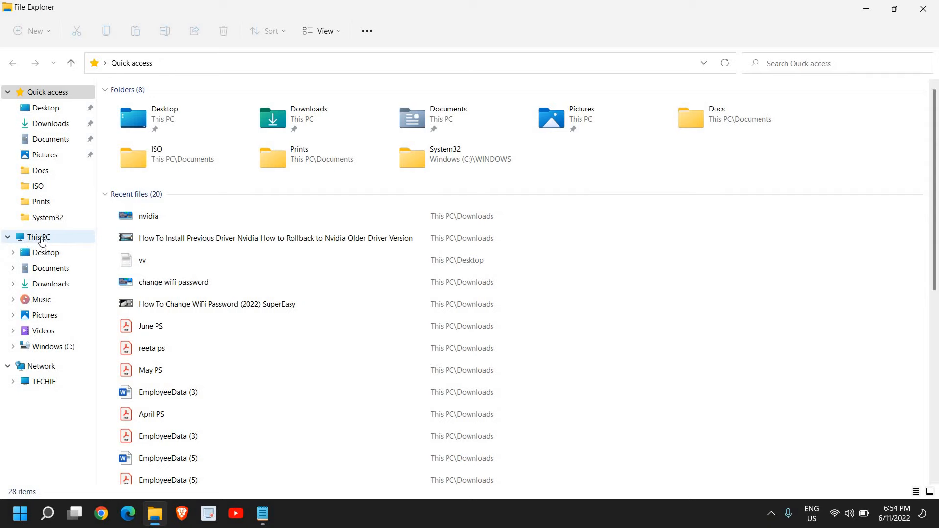
# Step: Navigate This PC > Windows (C:) > Windows and select the SoftwareDistribution folder
pyautogui.click(38, 237)
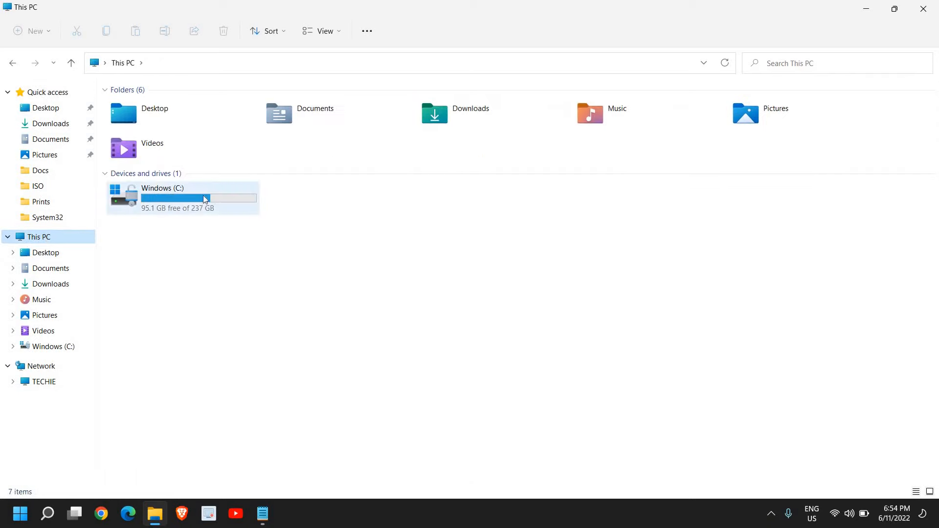
pyautogui.doubleClick(162, 197)
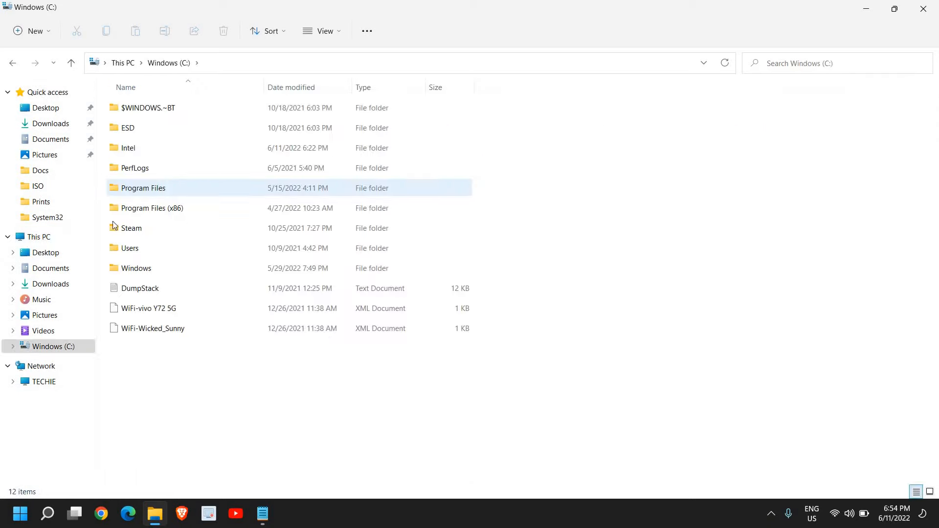
pyautogui.click(135, 268)
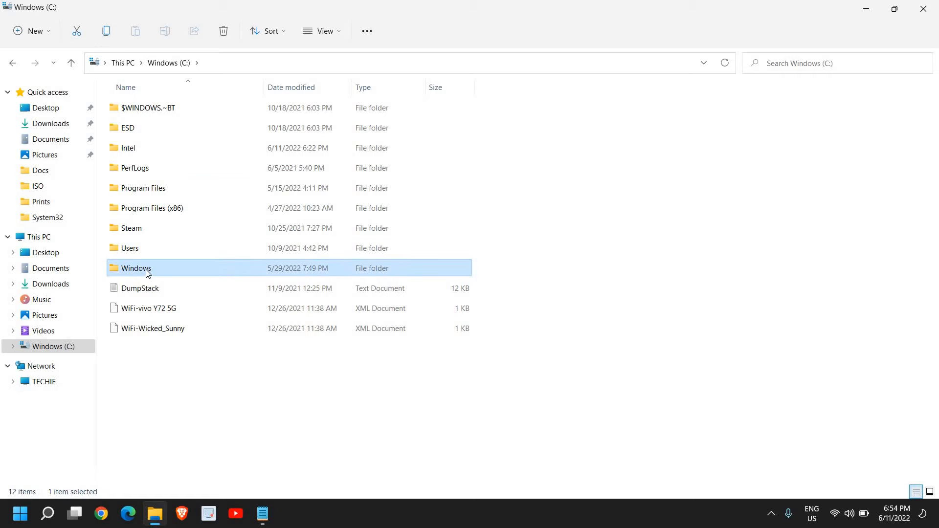
pyautogui.doubleClick(136, 268)
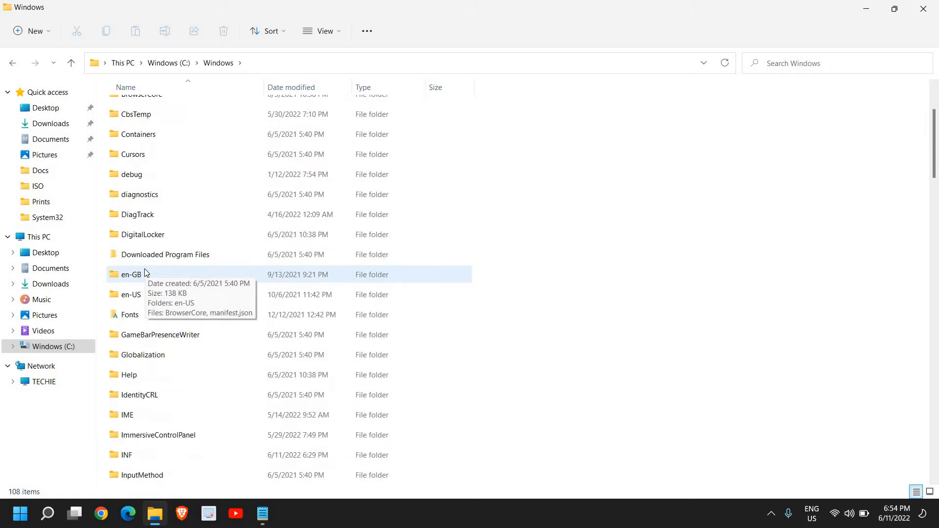
pyautogui.scroll(-3)
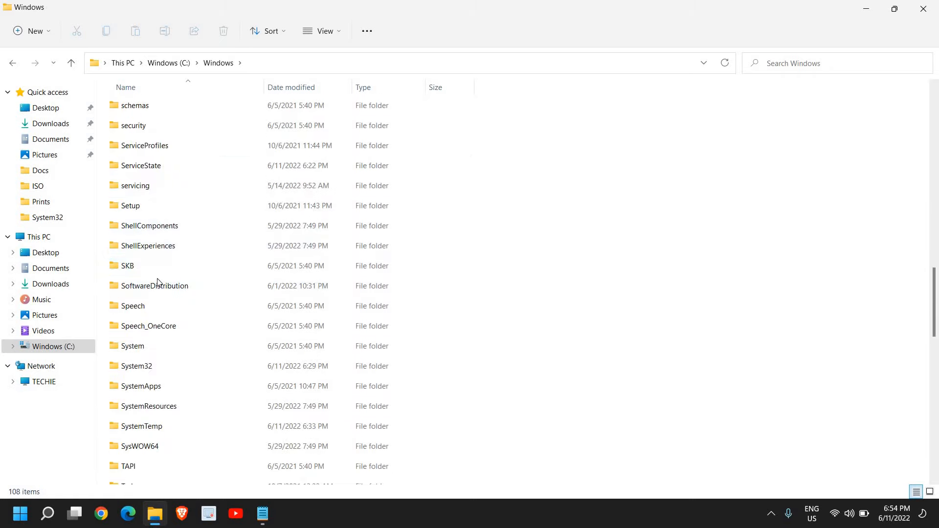
pyautogui.click(154, 286)
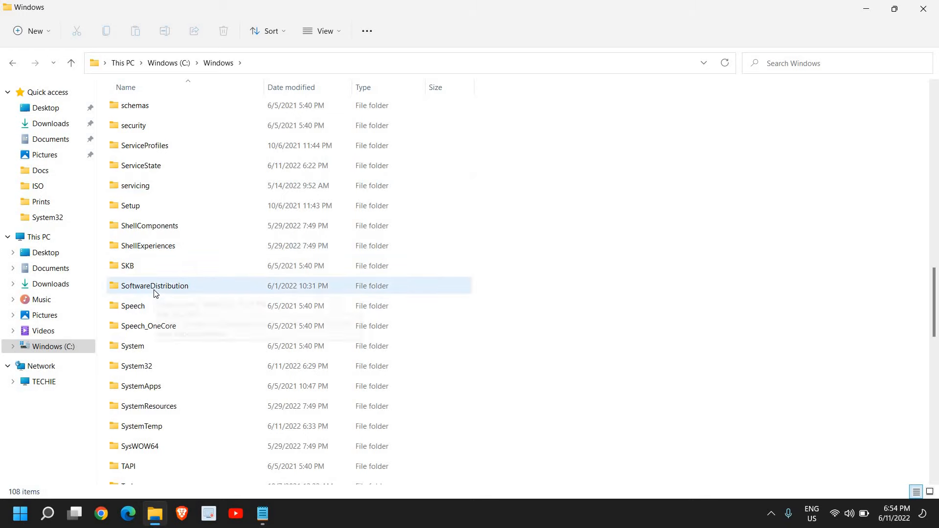
pyautogui.moveTo(154, 286)
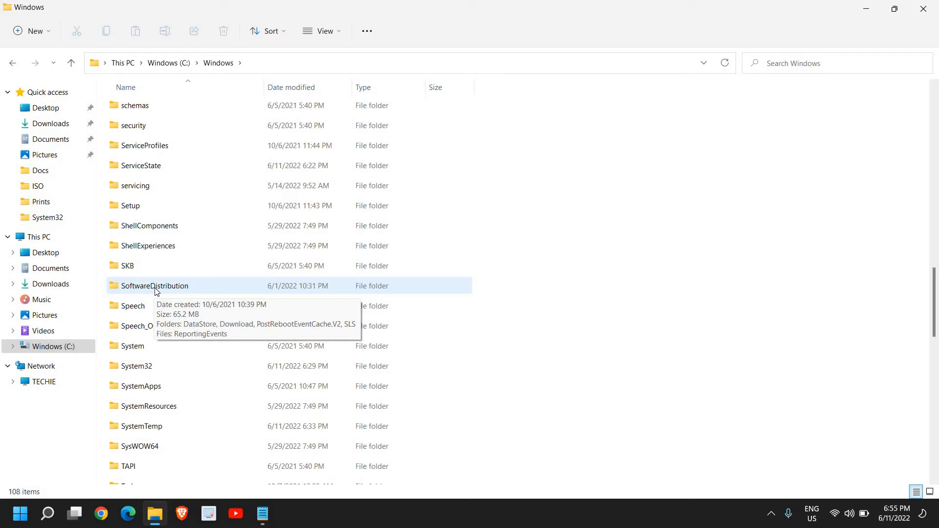
pyautogui.moveTo(127, 297)
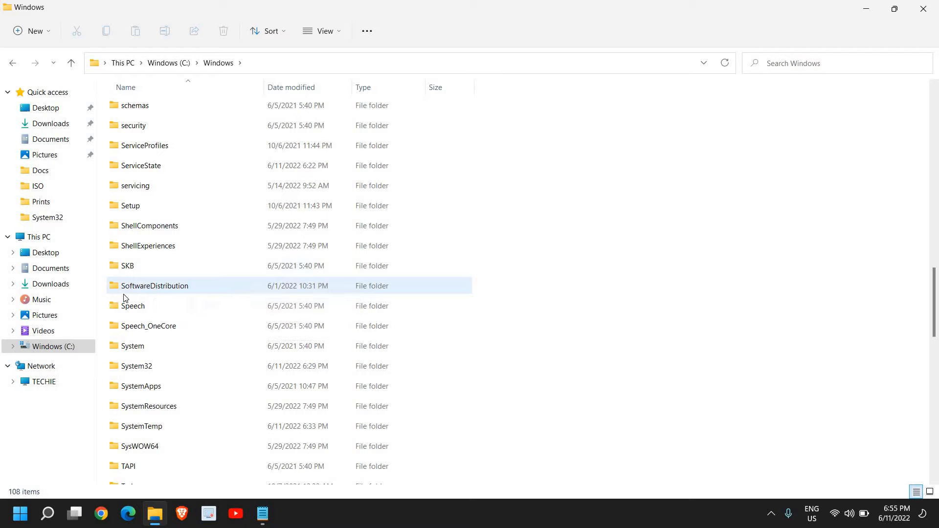
# Step: Enter SoftwareDistribution, select all five items inside, then close File Explorer
pyautogui.doubleClick(153, 286)
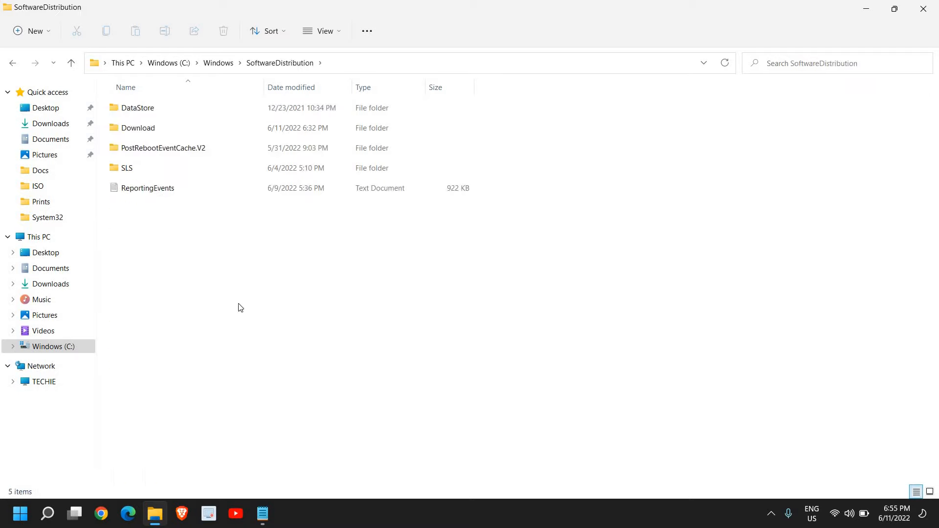
pyautogui.press('ctrl+a')
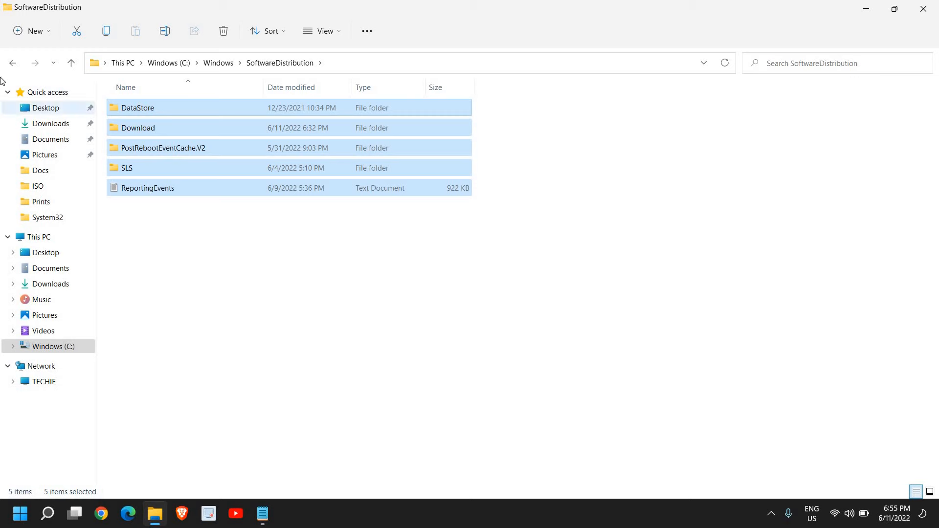
pyautogui.click(71, 63)
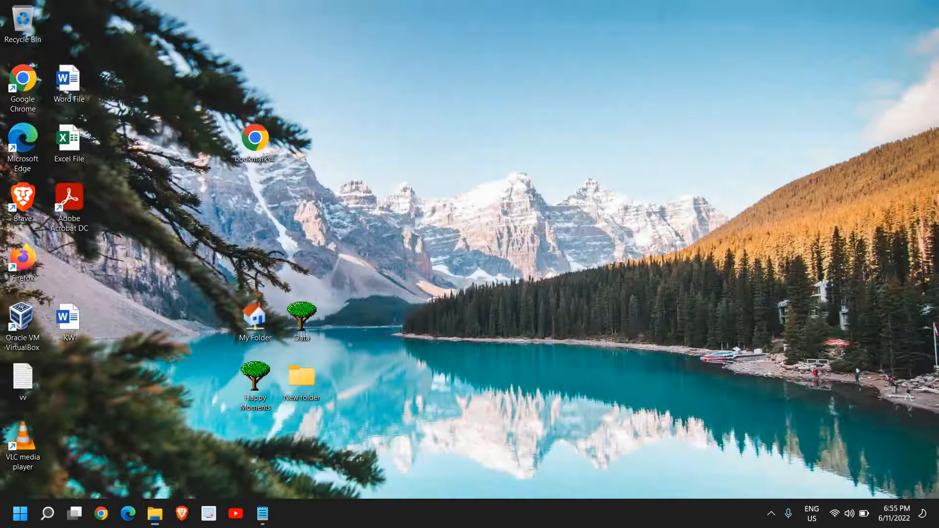
# Step: Search Windows for 'storage settings' to surface the Storage settings page
pyautogui.click(47, 513)
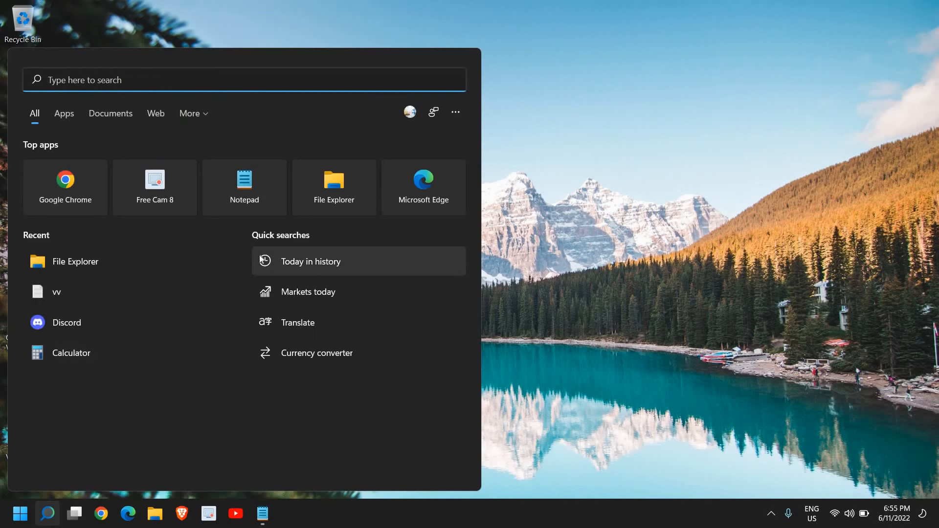
pyautogui.write('storage settings')
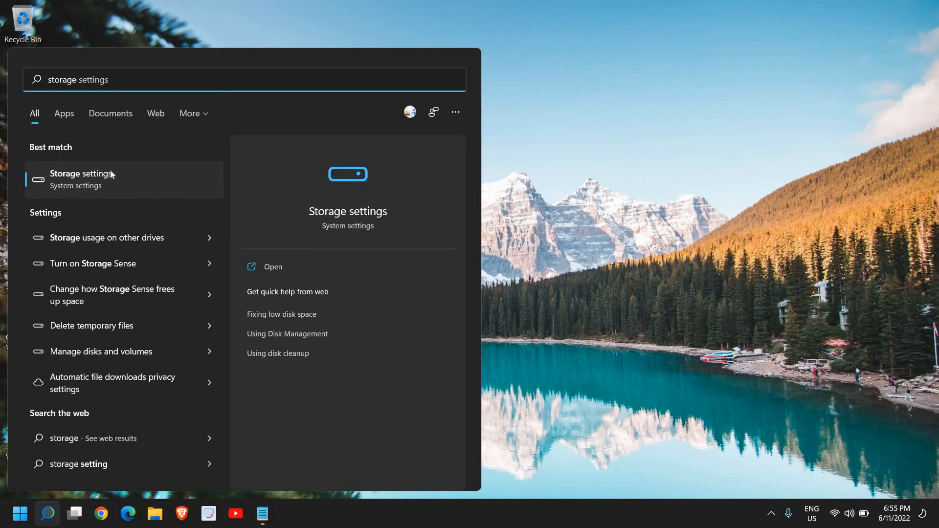
pyautogui.moveTo(159, 246)
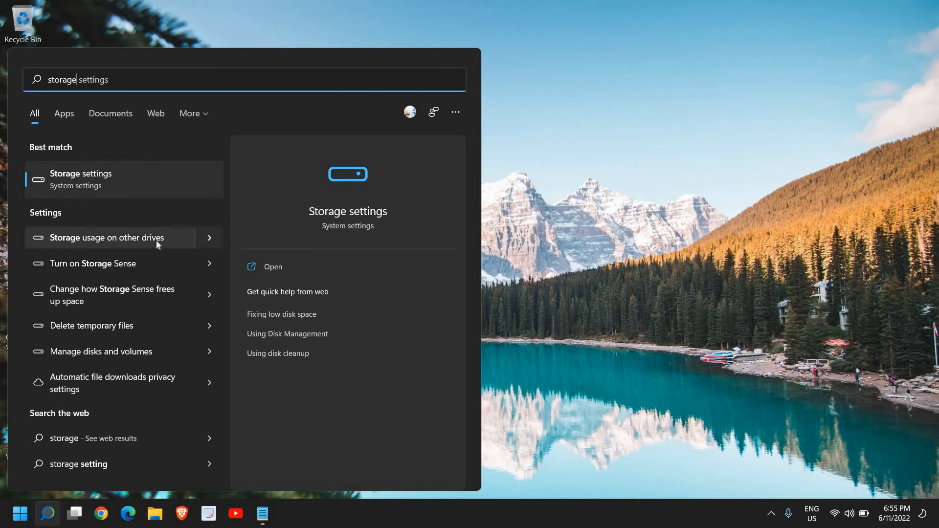
pyautogui.moveTo(103, 187)
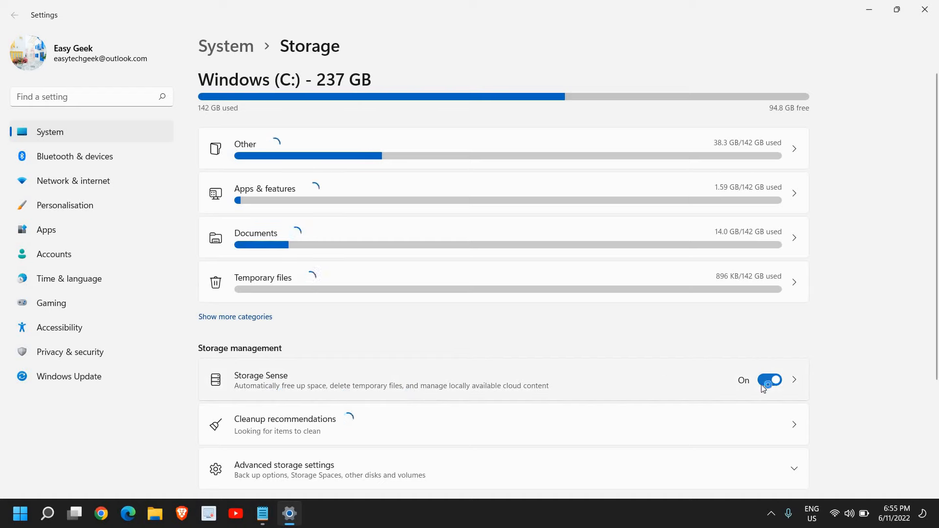
# Step: Scroll through the Storage page's category usage breakdown for the C drive
pyautogui.scroll(-3)
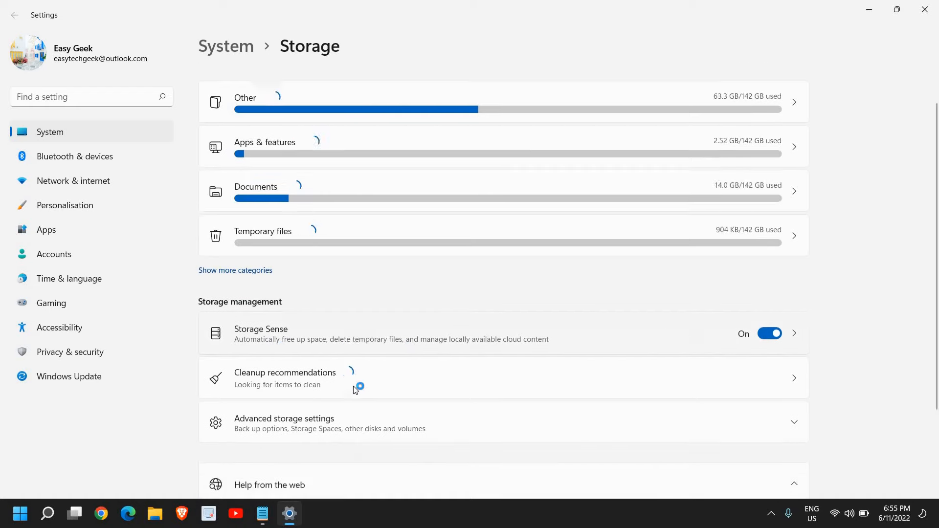
pyautogui.scroll(-3)
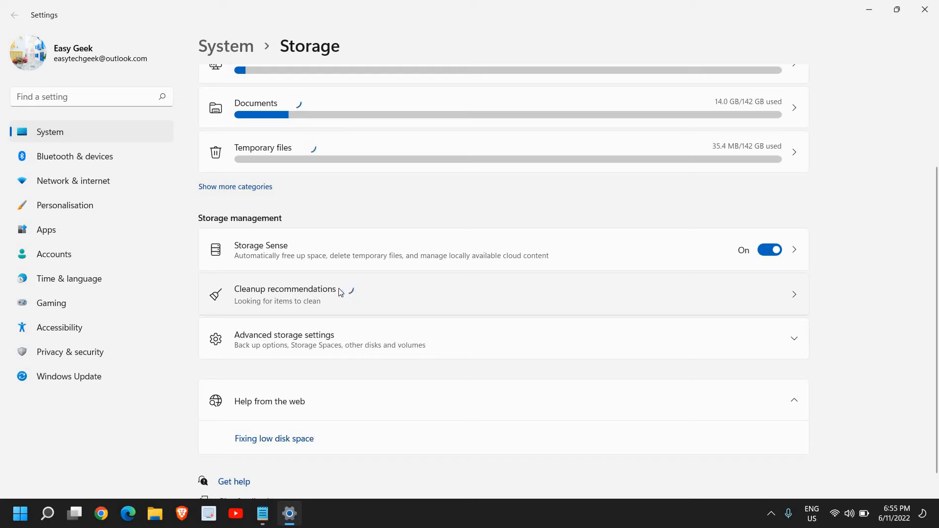
pyautogui.moveTo(356, 344)
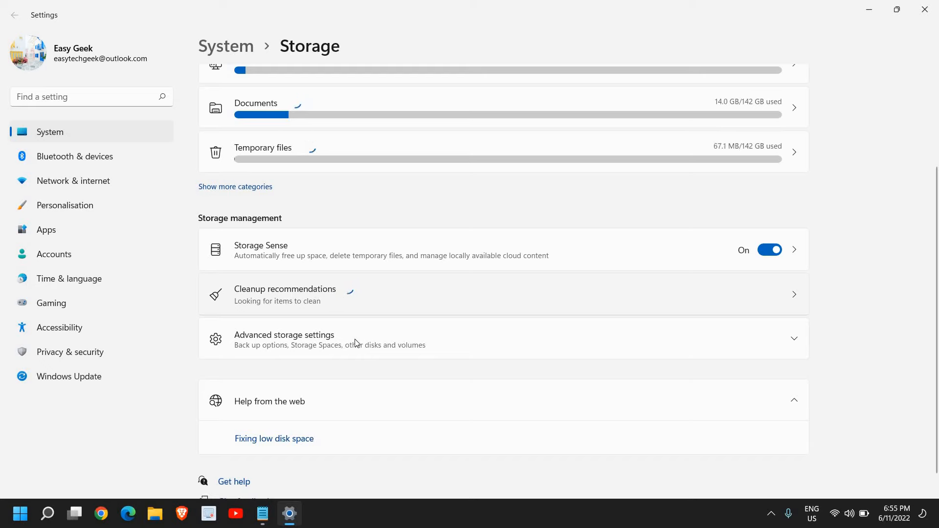
pyautogui.scroll(3)
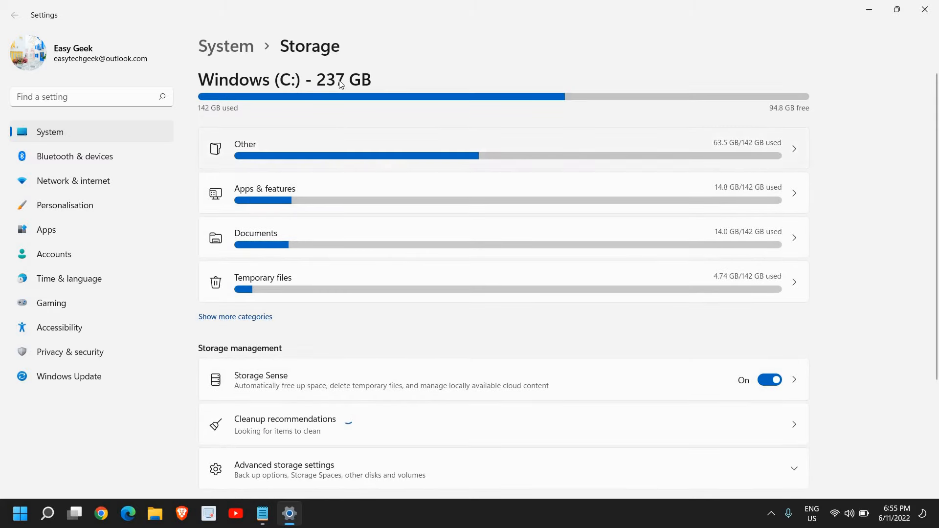
pyautogui.moveTo(300, 167)
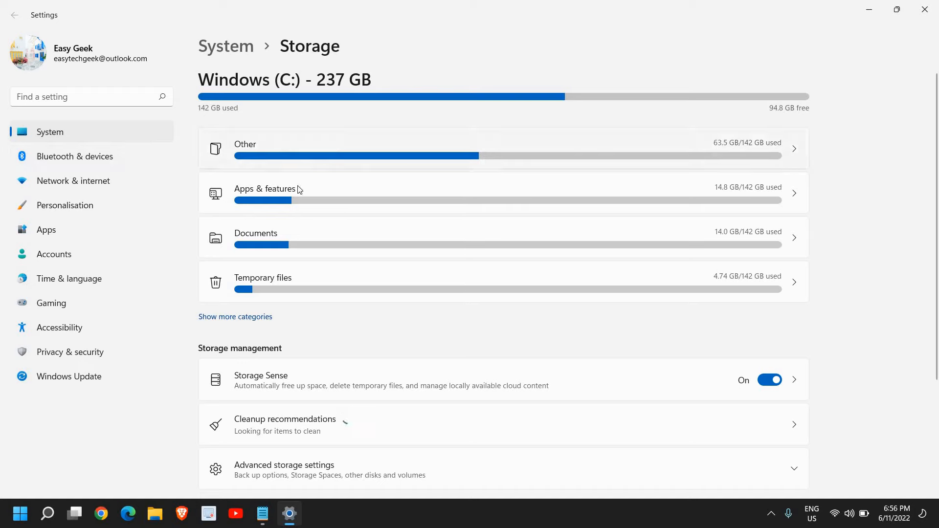
pyautogui.moveTo(663, 288)
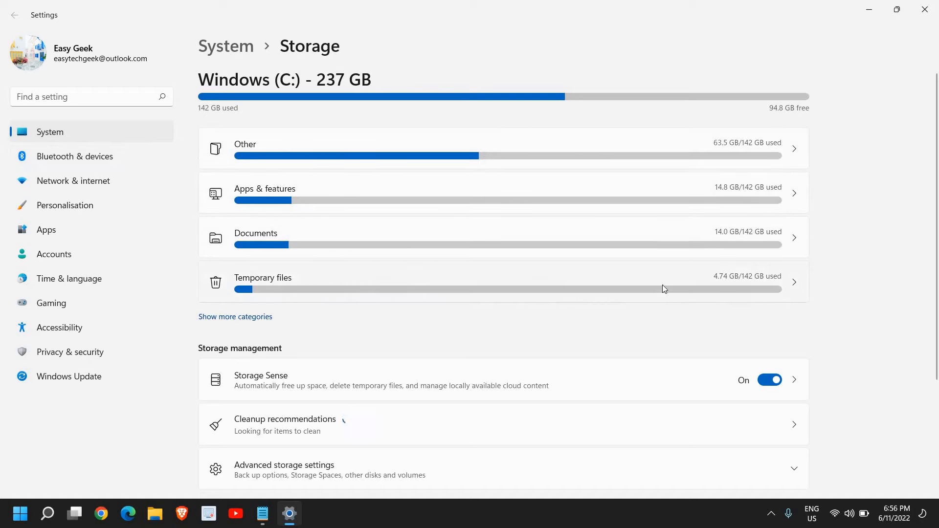
pyautogui.moveTo(226, 291)
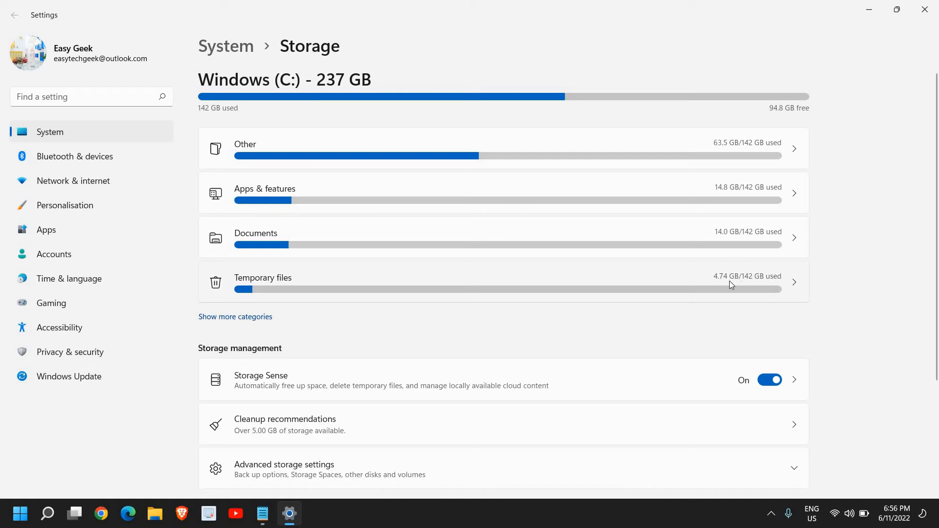
pyautogui.moveTo(750, 254)
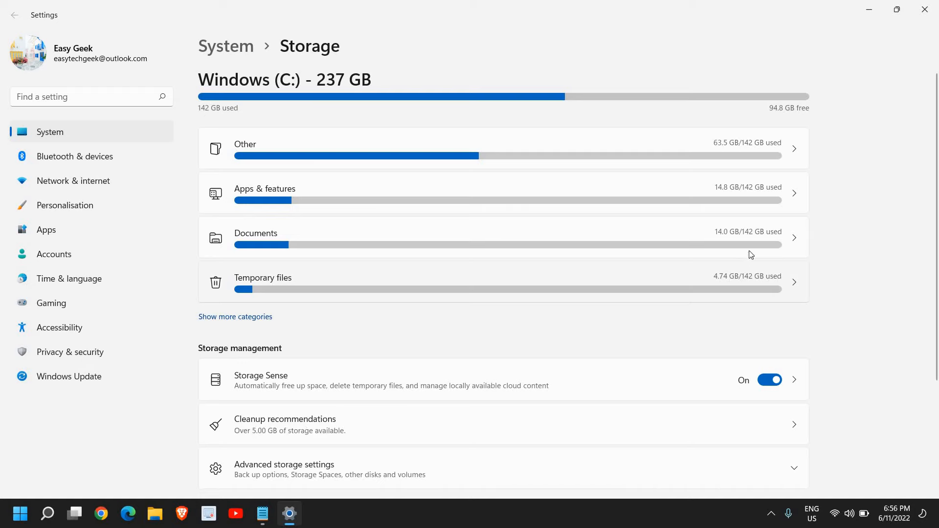
pyautogui.moveTo(716, 191)
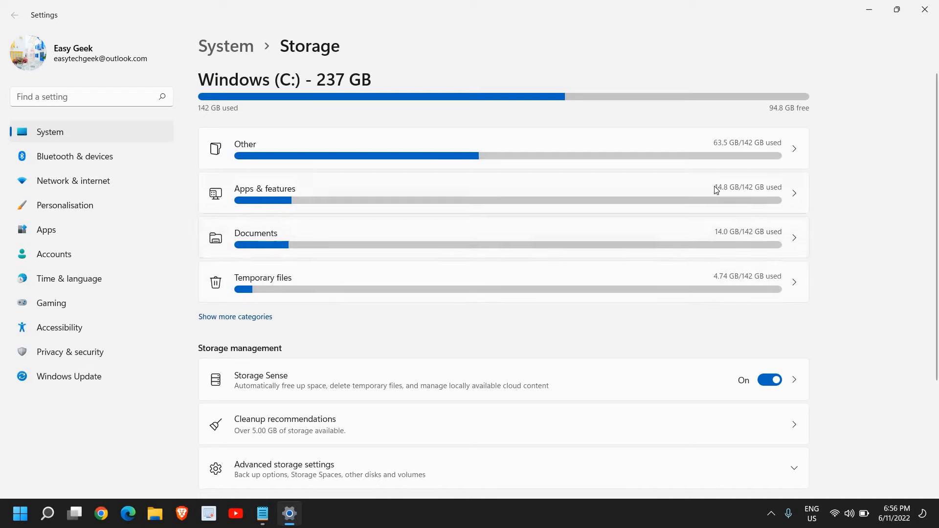
pyautogui.moveTo(717, 197)
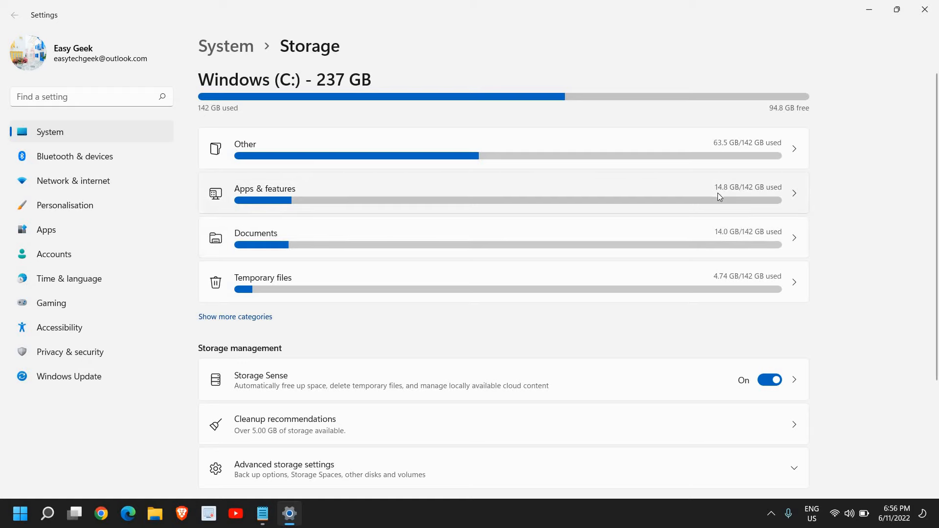
pyautogui.moveTo(742, 164)
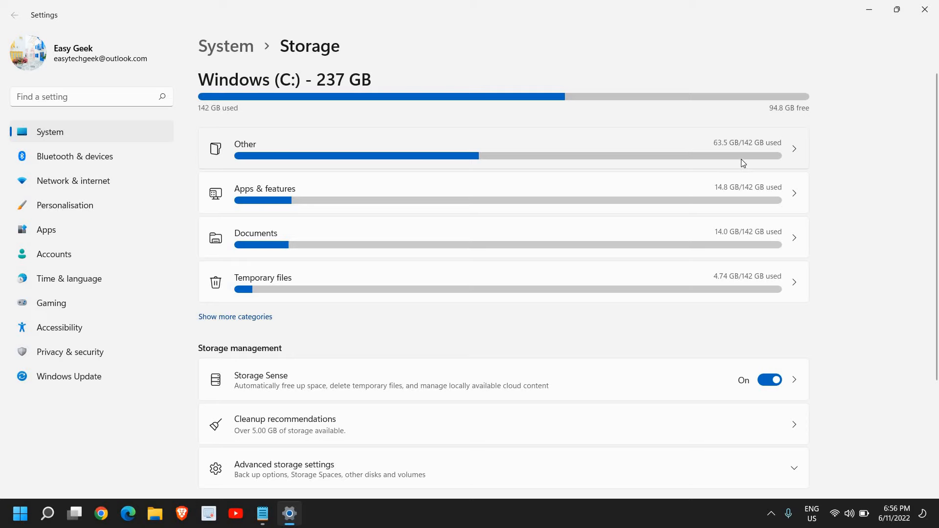
pyautogui.moveTo(734, 258)
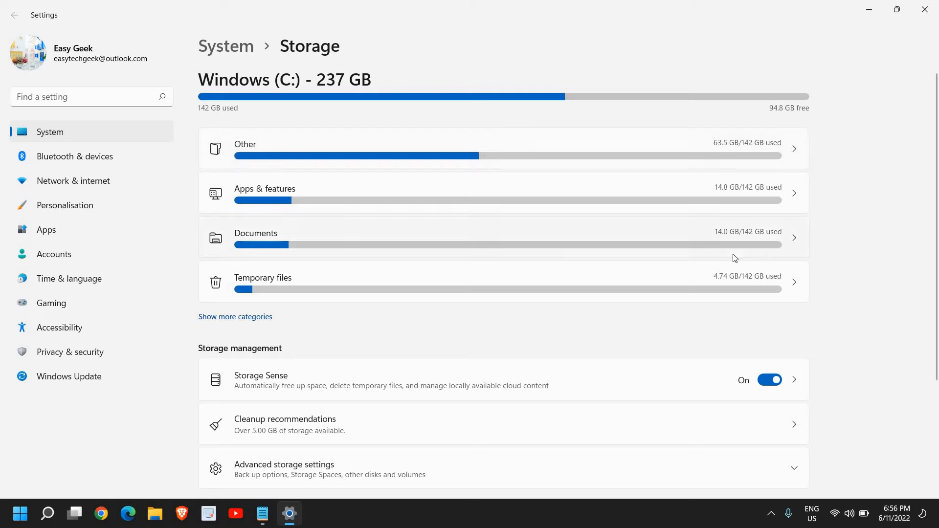
pyautogui.moveTo(545, 241)
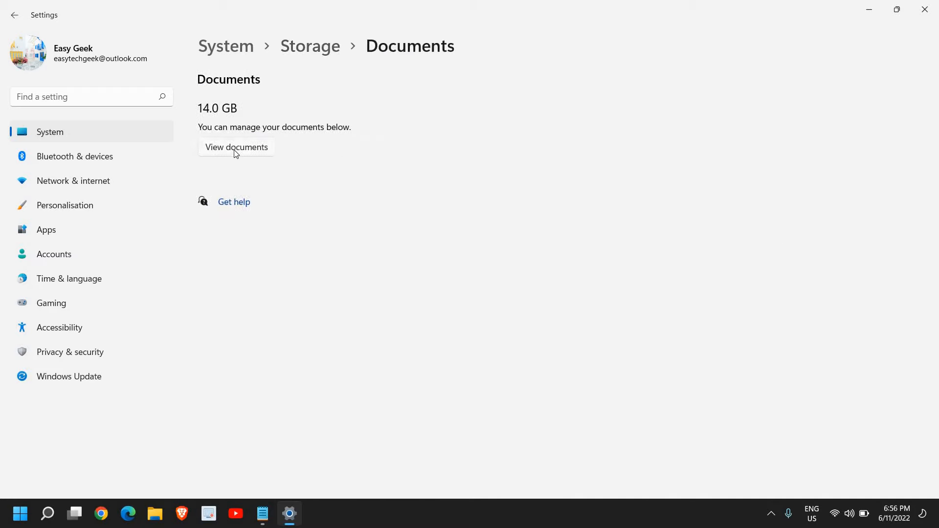
pyautogui.click(236, 146)
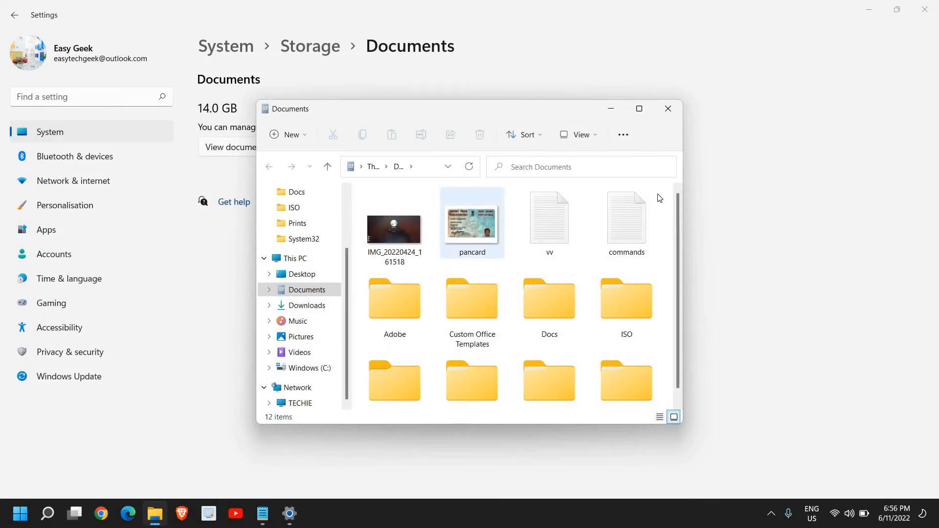
pyautogui.click(548, 300)
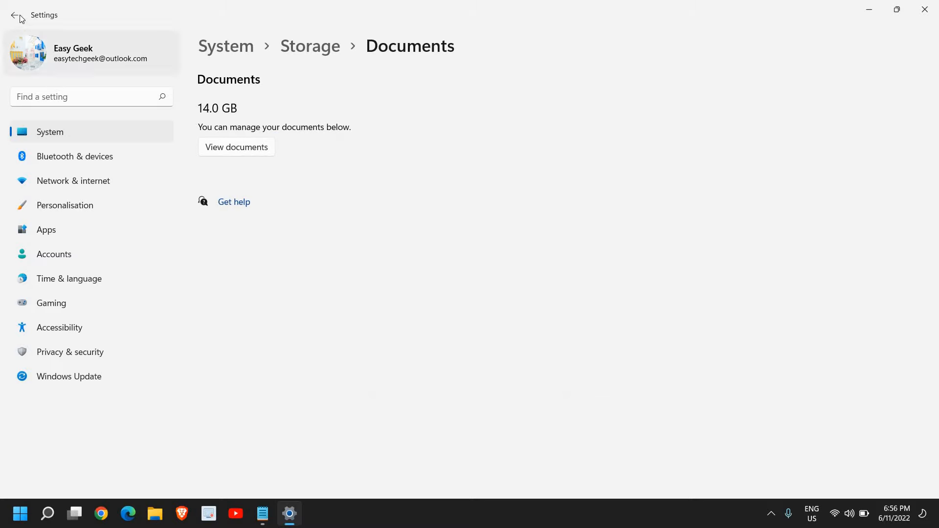
# Step: Return to the Storage overview and scroll down to Cleanup recommendations
pyautogui.click(15, 15)
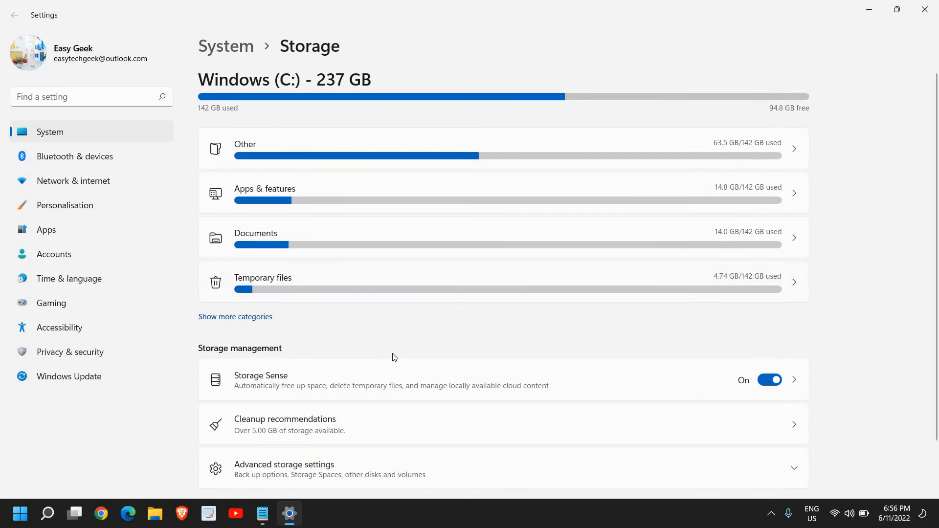
pyautogui.scroll(-3)
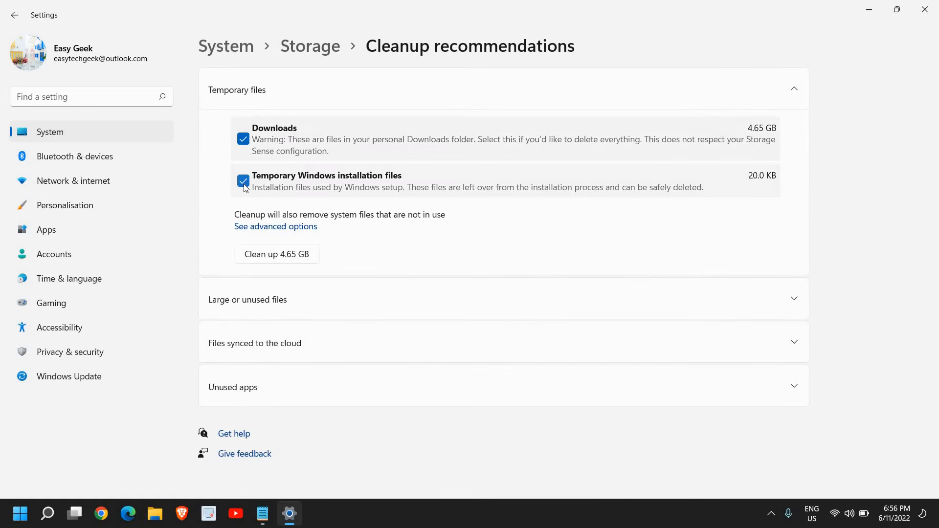
pyautogui.moveTo(310, 244)
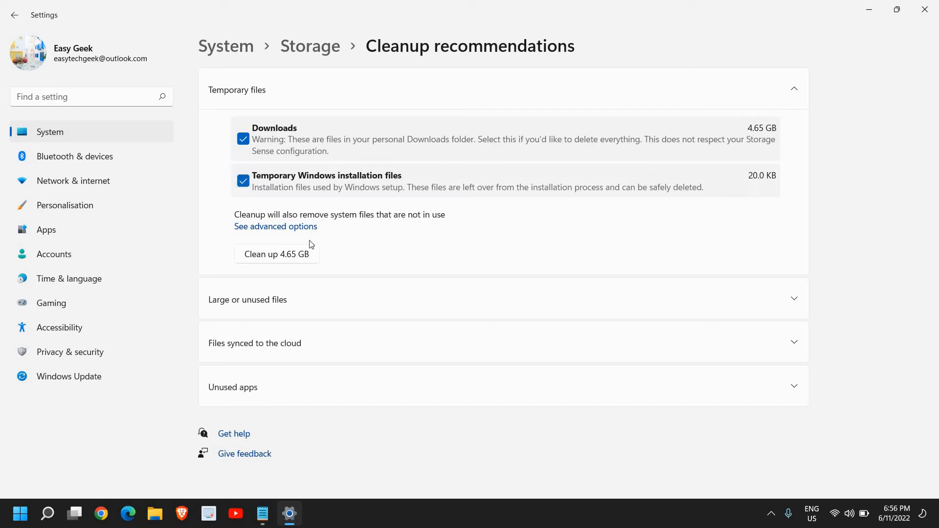
pyautogui.moveTo(291, 262)
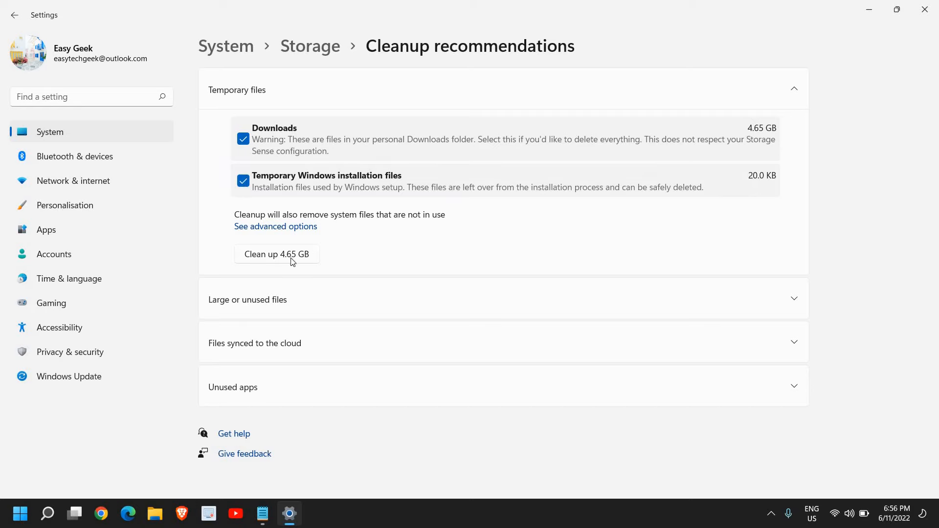
# Step: Run Clean up 4.65 GB and confirm permanent deletion of the selected files
pyautogui.click(276, 254)
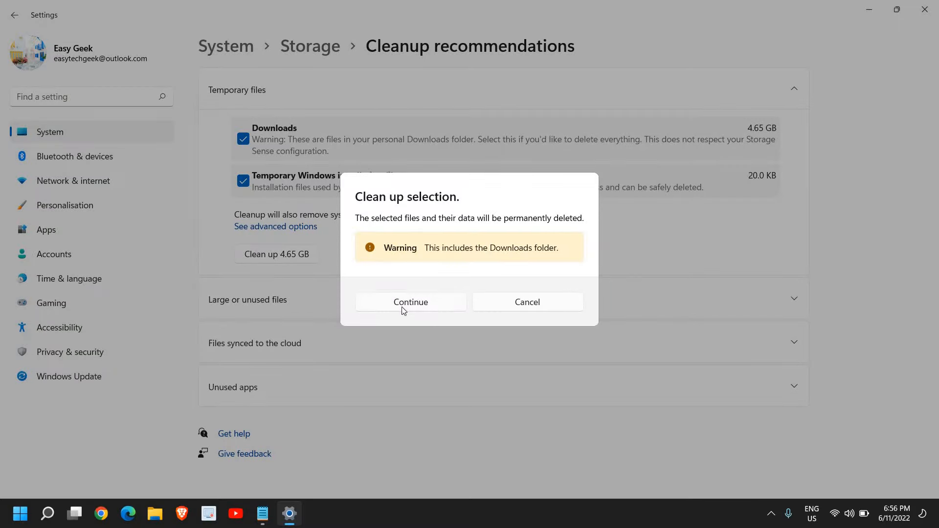
pyautogui.click(410, 301)
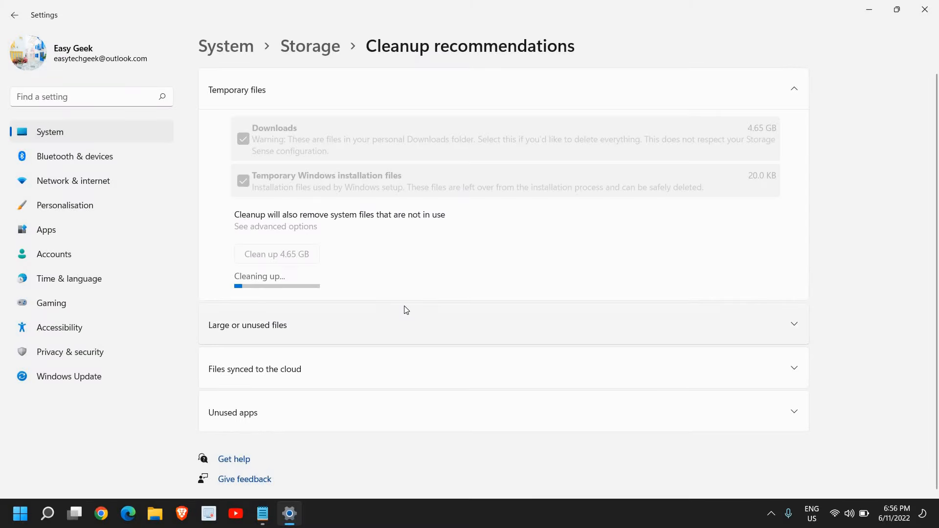
pyautogui.moveTo(247, 330)
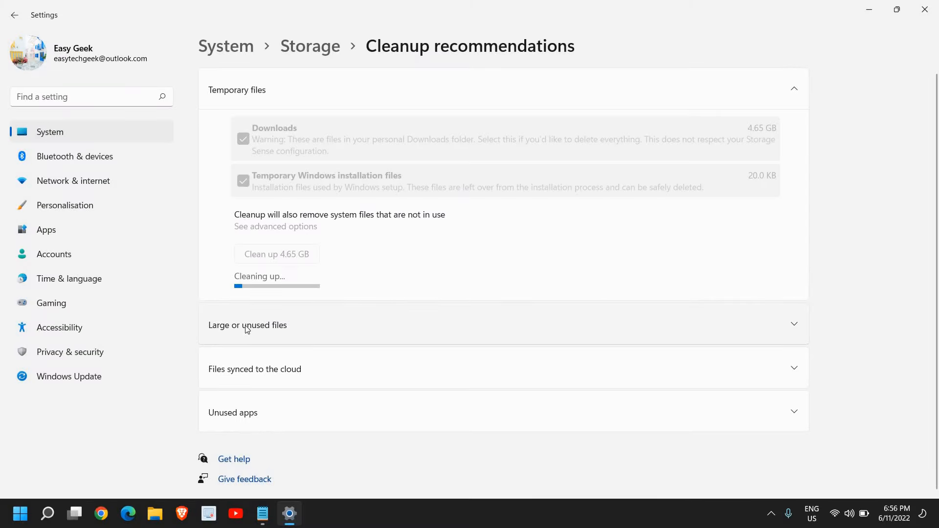
pyautogui.moveTo(329, 328)
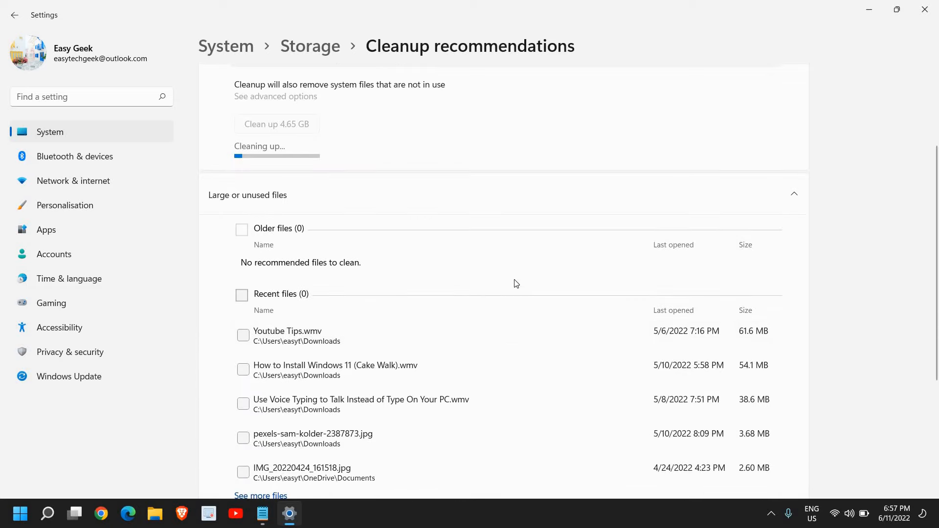
# Step: Scroll through the Large or unused files list while the 4.65 GB cleanup runs
pyautogui.scroll(-3)
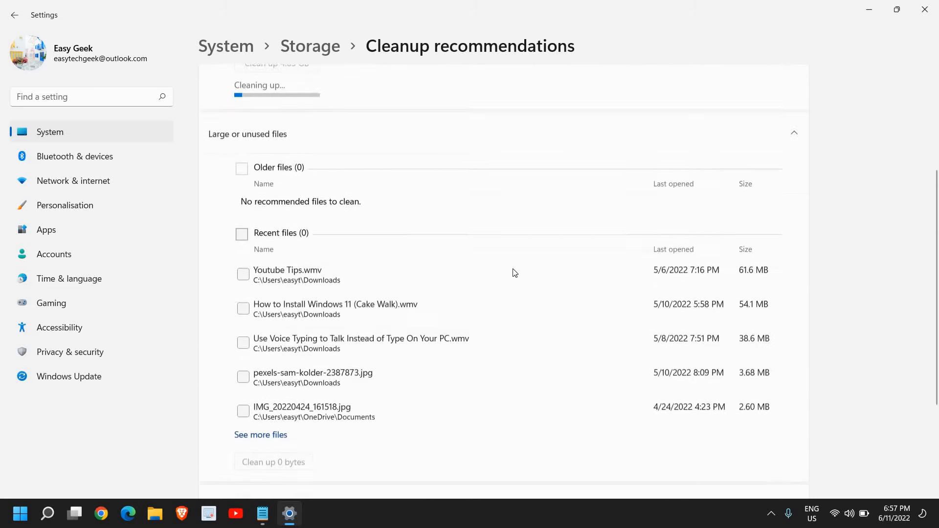
pyautogui.scroll(3)
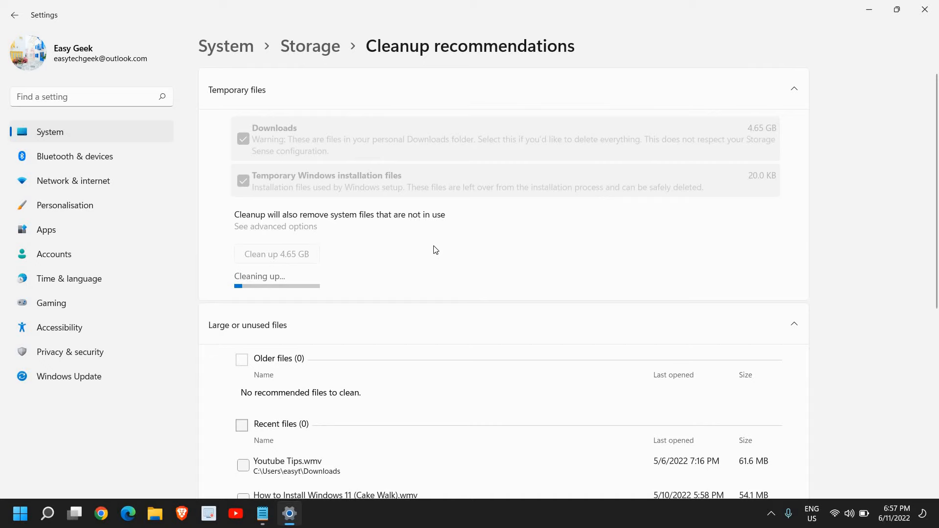
pyautogui.moveTo(479, 417)
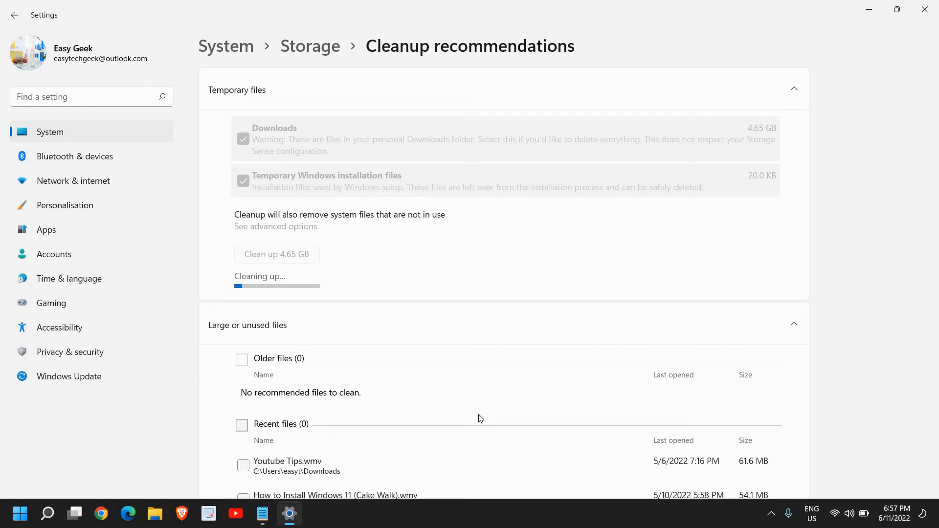
pyautogui.moveTo(869, 10)
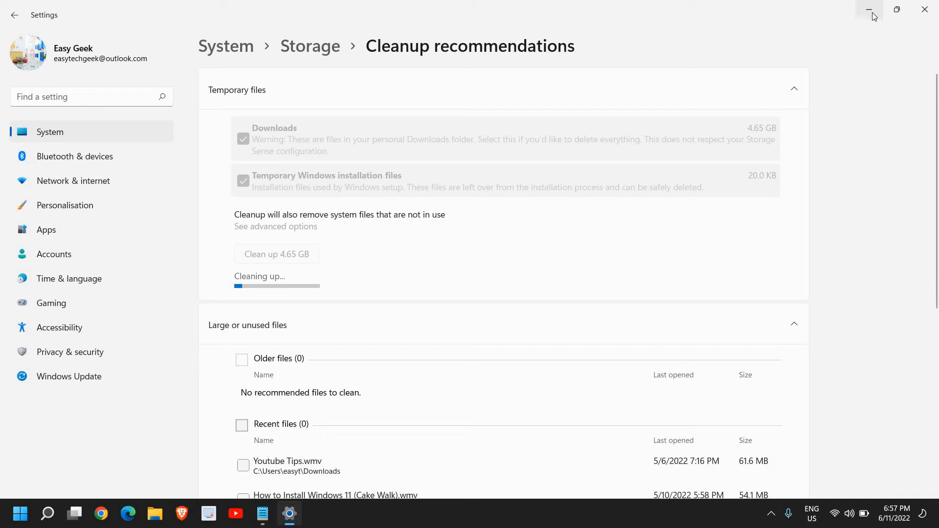
pyautogui.moveTo(868, 10)
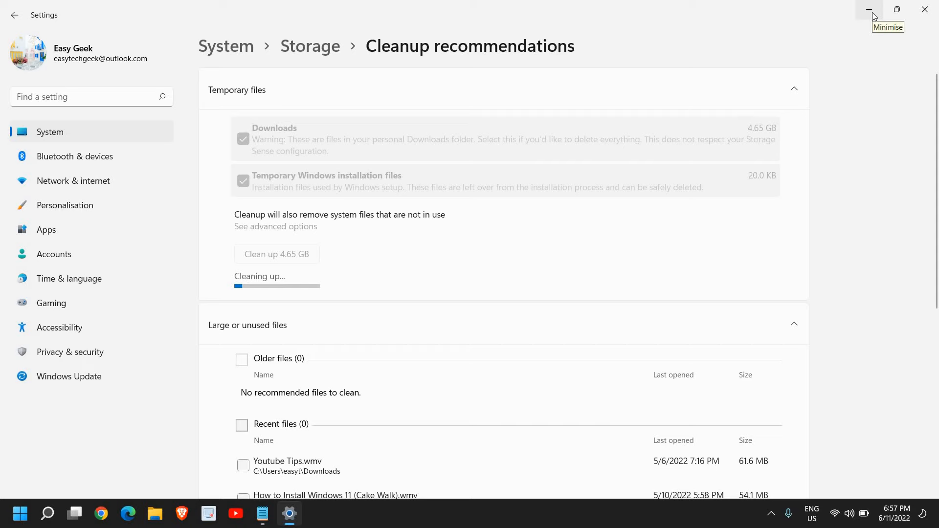
pyautogui.moveTo(154, 514)
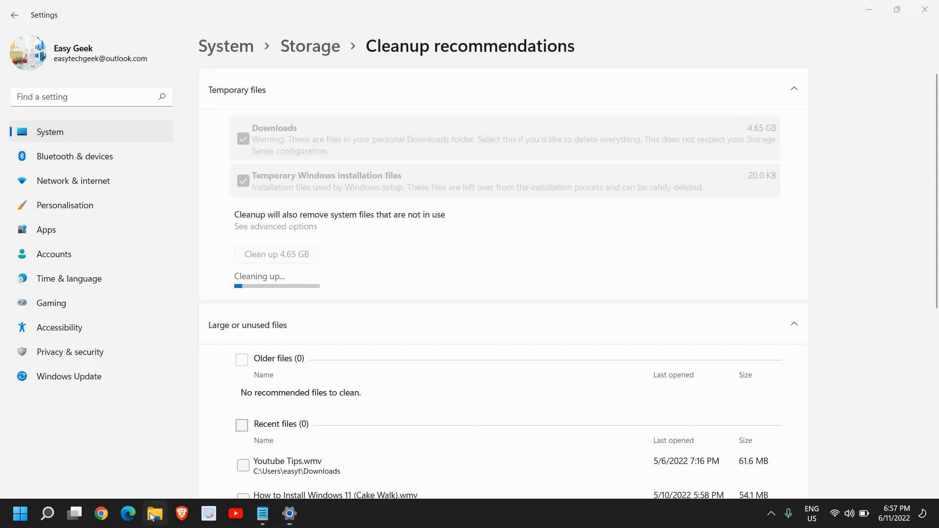
# Step: Reopen File Explorer full screen and show This PC
pyautogui.click(154, 514)
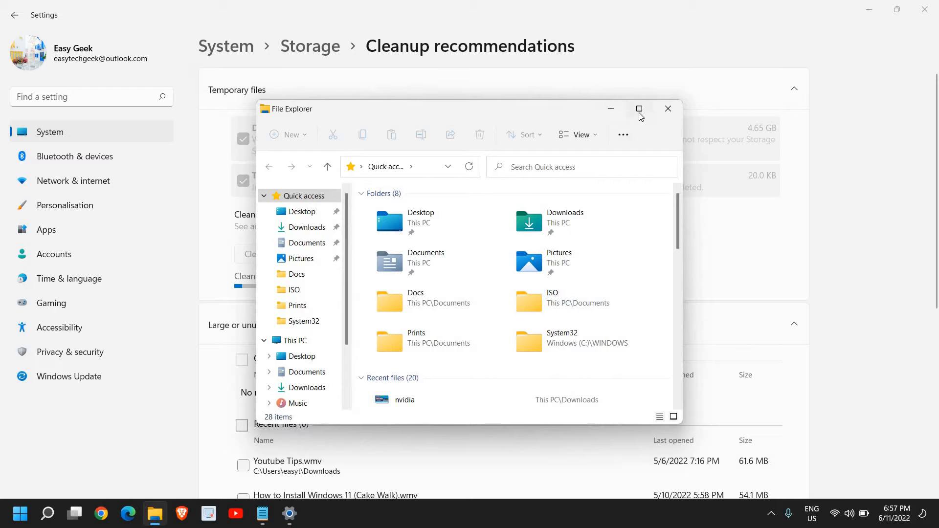
pyautogui.click(639, 109)
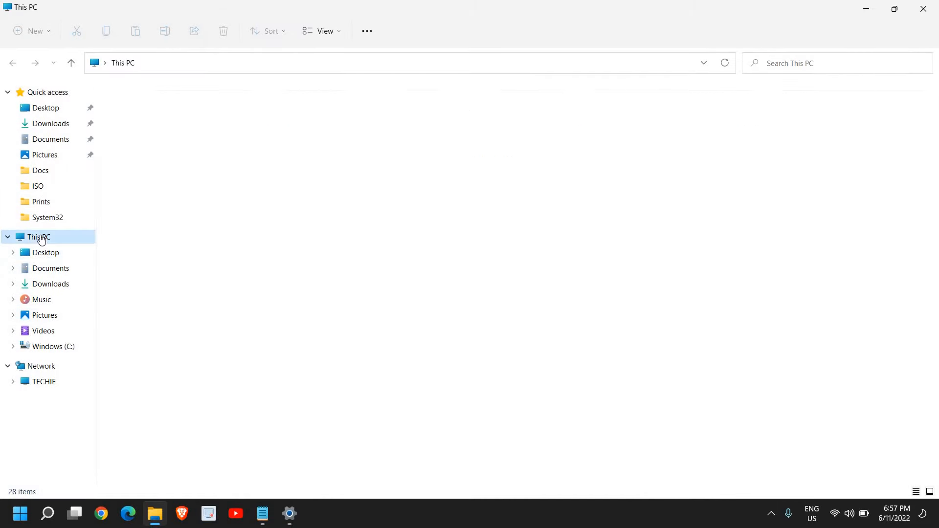
pyautogui.click(38, 237)
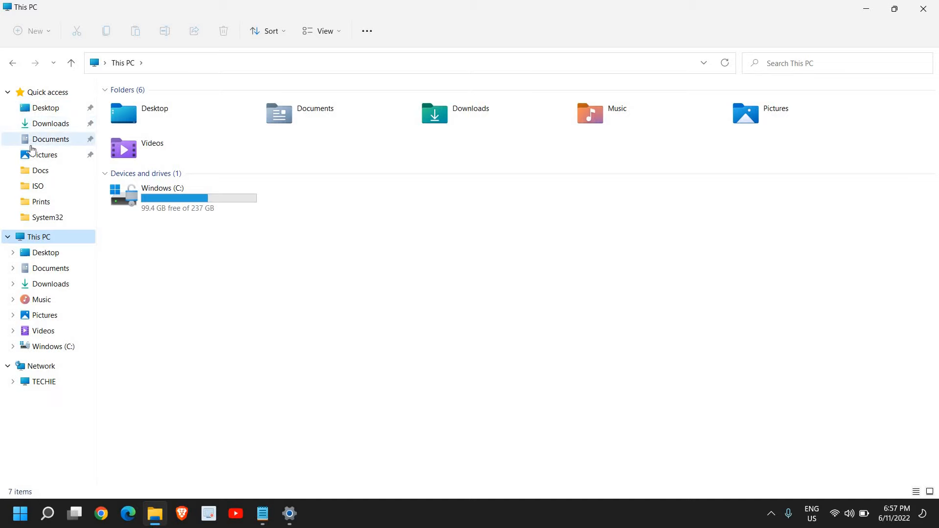
pyautogui.moveTo(44, 155)
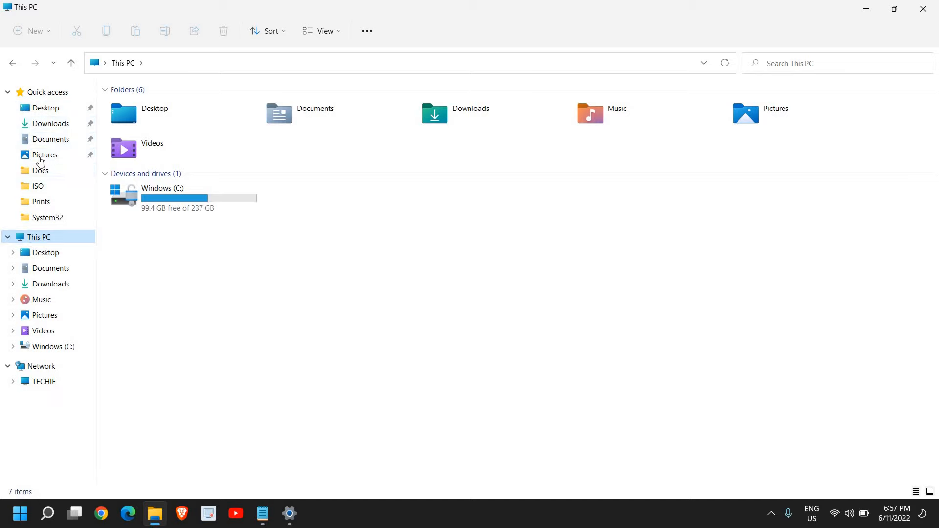
# Step: Verify Downloads is empty, then view the Pictures folder's contents
pyautogui.click(51, 123)
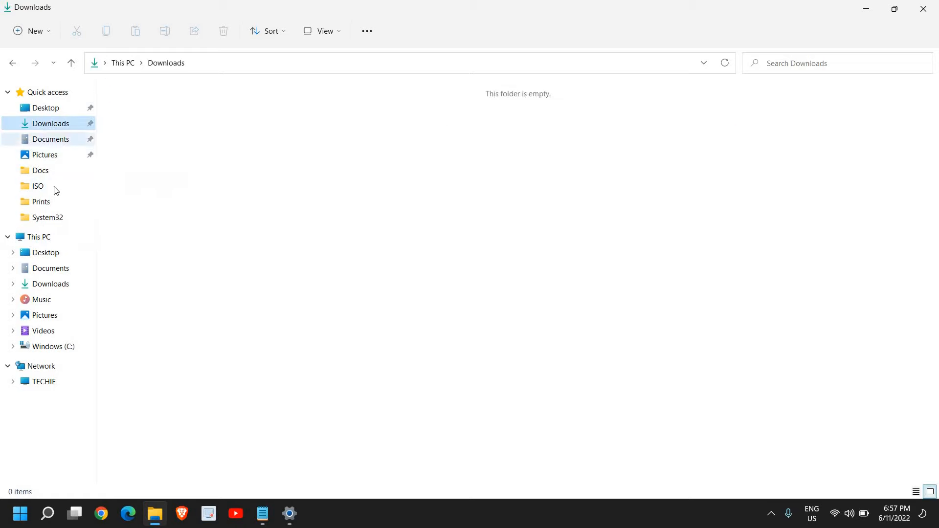
pyautogui.click(39, 185)
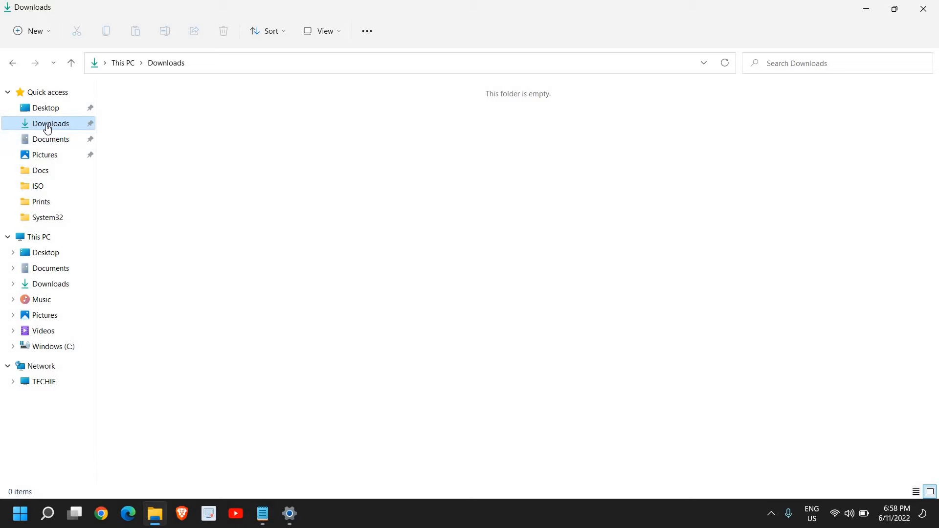
pyautogui.click(50, 139)
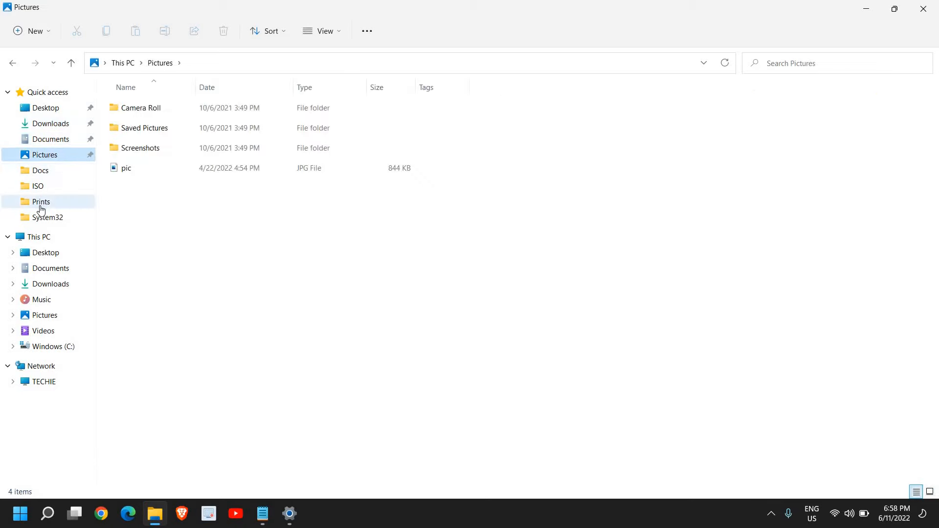
pyautogui.moveTo(42, 331)
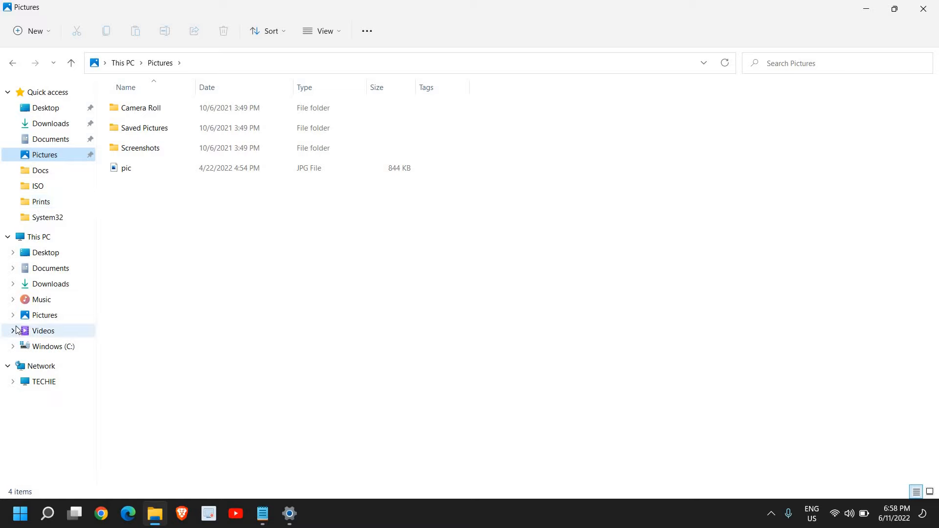
pyautogui.moveTo(20, 322)
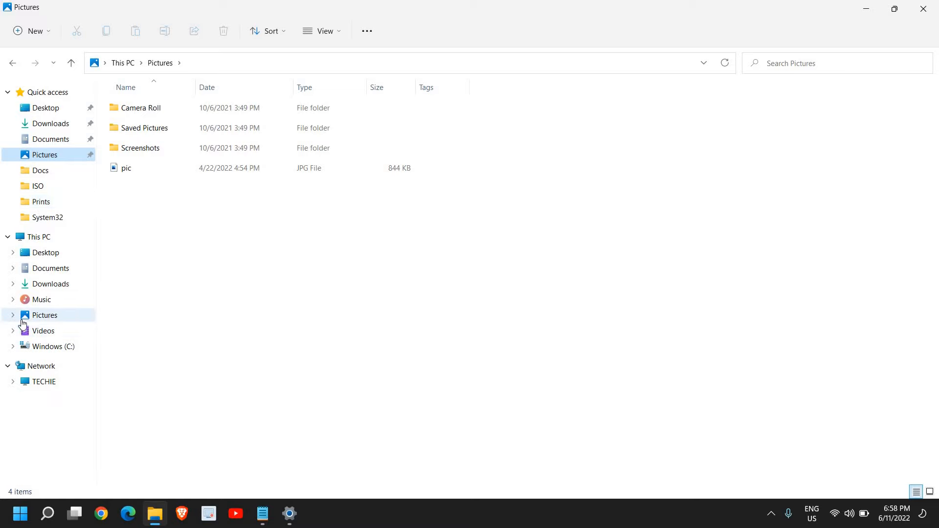
pyautogui.moveTo(222, 313)
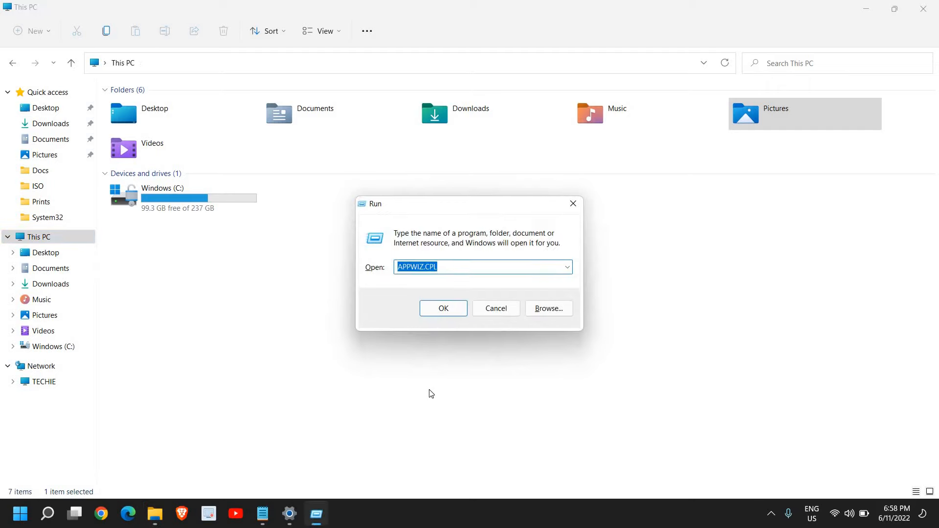
pyautogui.moveTo(442, 276)
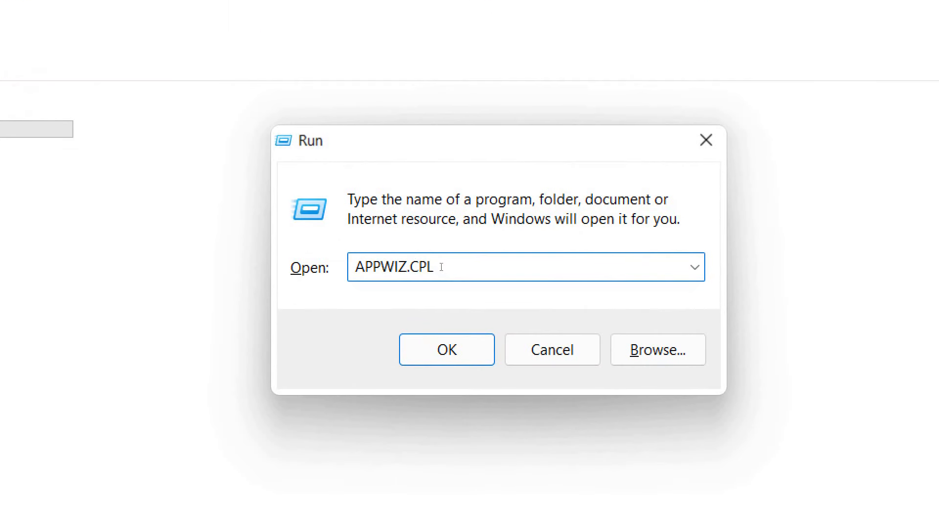
# Step: Launch Programs and Features and review entries such as Microsoft Edge and Visual C++ 2010 redistributables
pyautogui.click(446, 349)
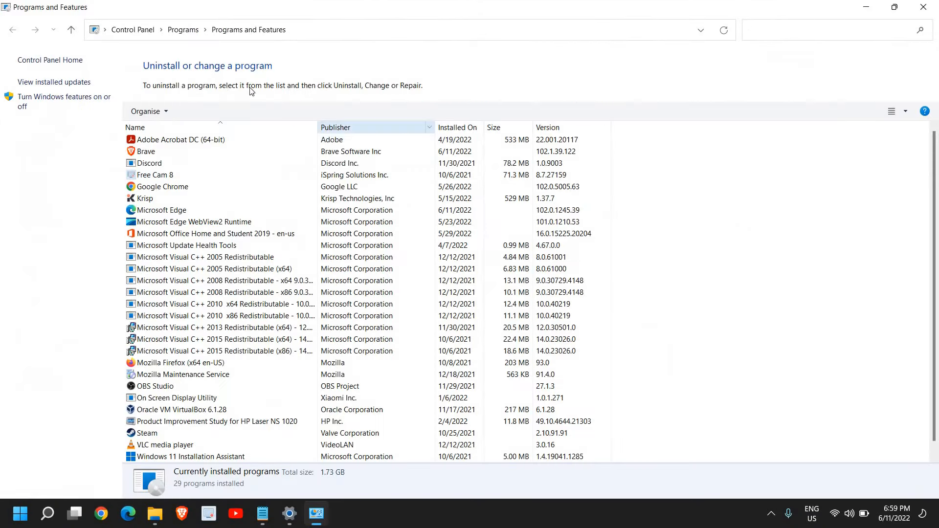
pyautogui.click(239, 268)
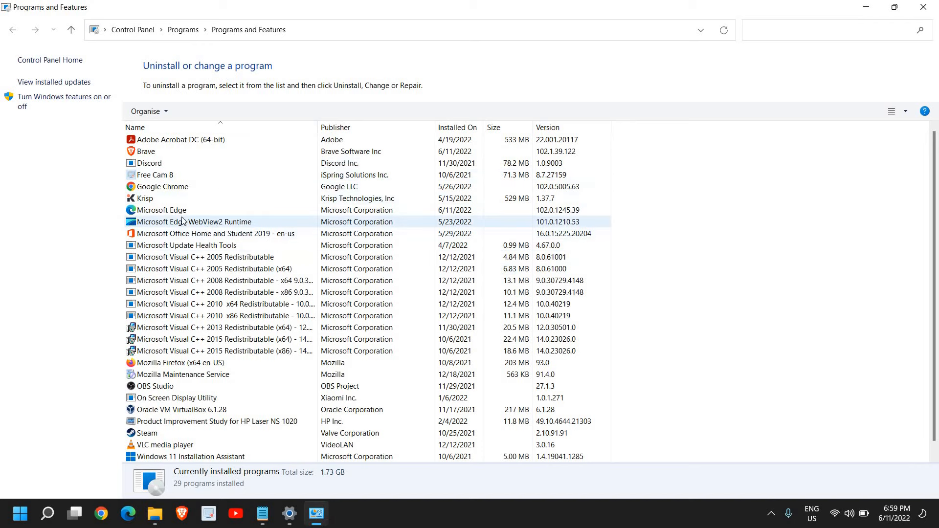
pyautogui.click(162, 210)
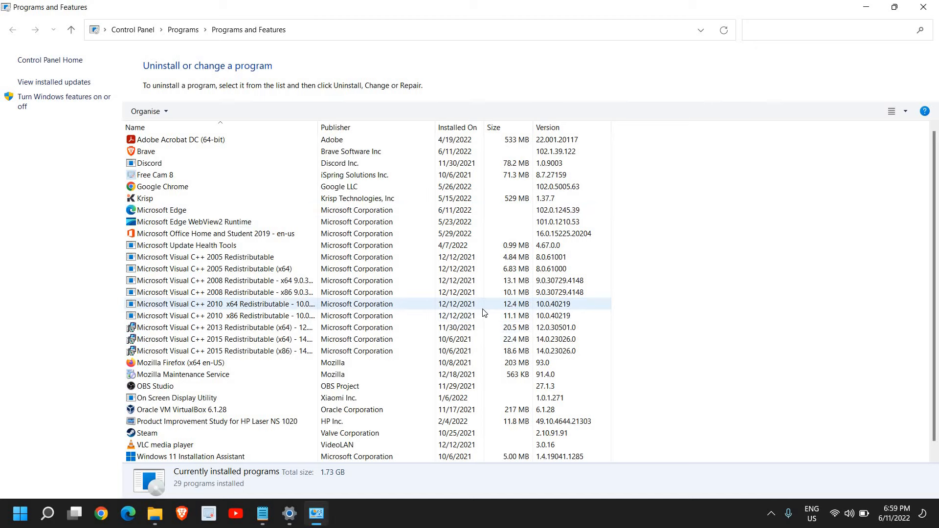
pyautogui.click(239, 316)
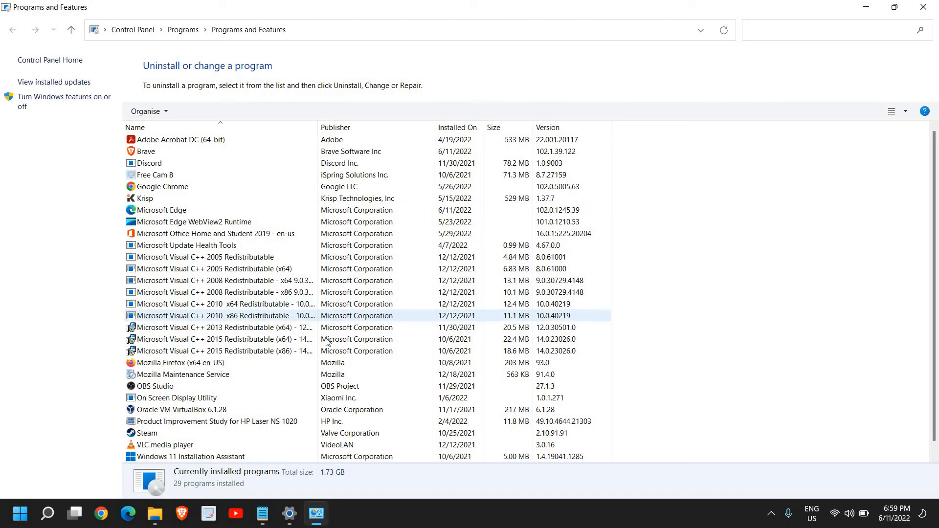
pyautogui.click(240, 350)
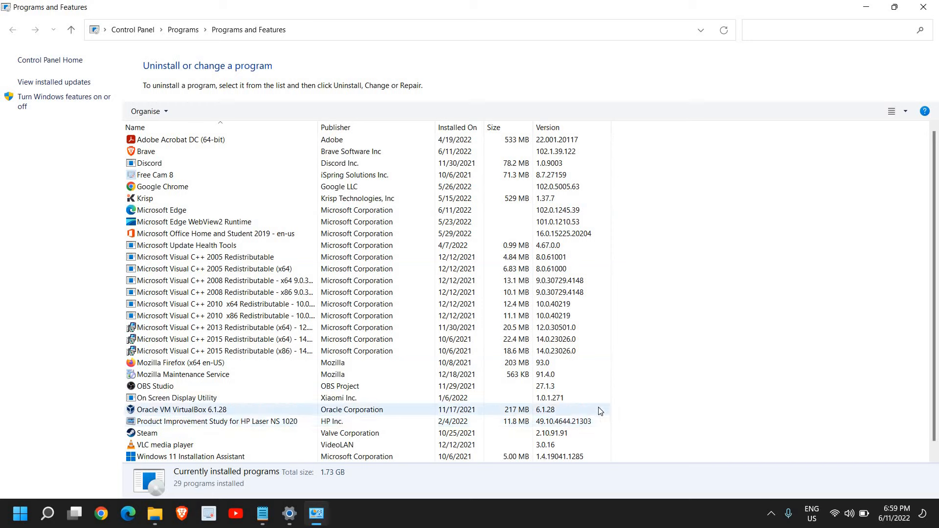
pyautogui.click(222, 316)
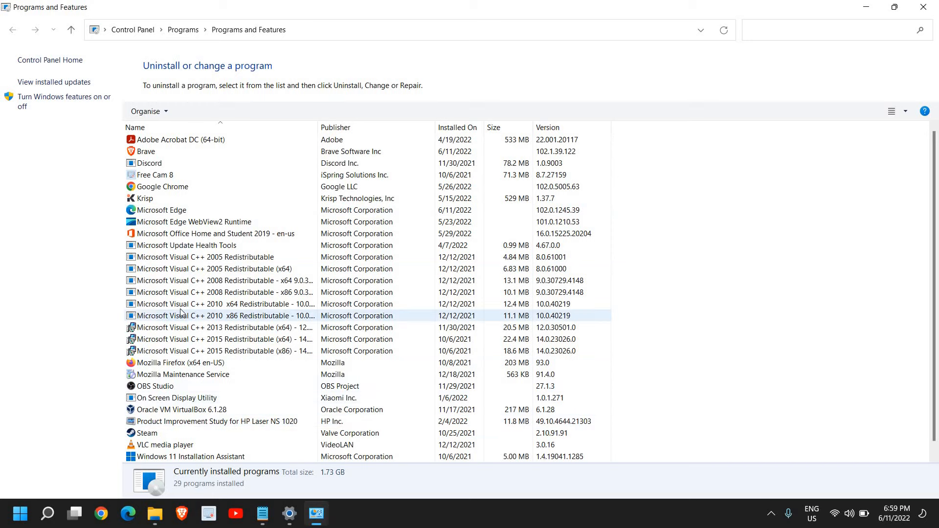
pyautogui.moveTo(204, 317)
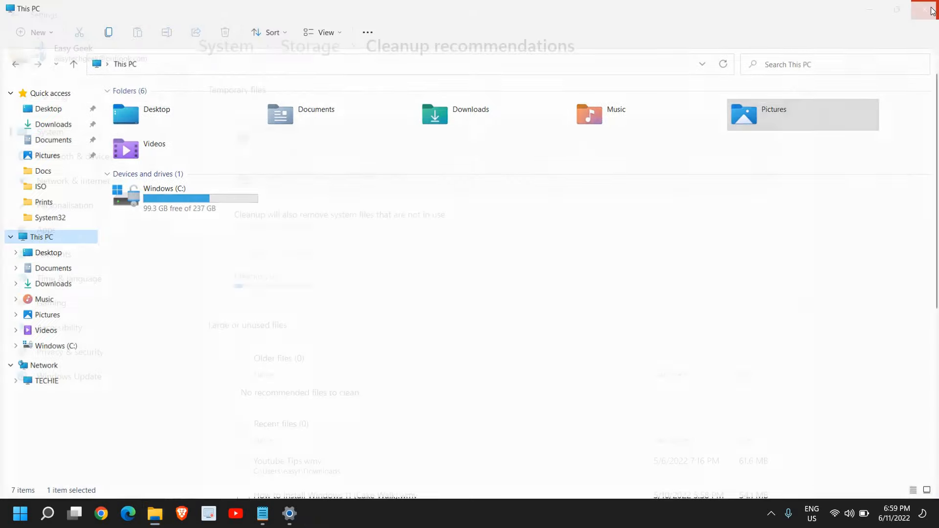
# Step: Close the remaining open windows to leave the desktop showing
pyautogui.click(926, 9)
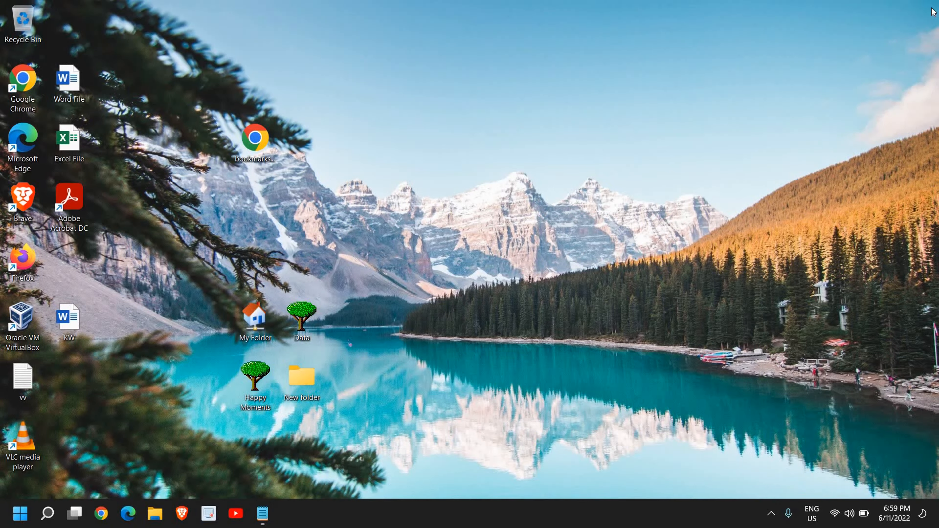